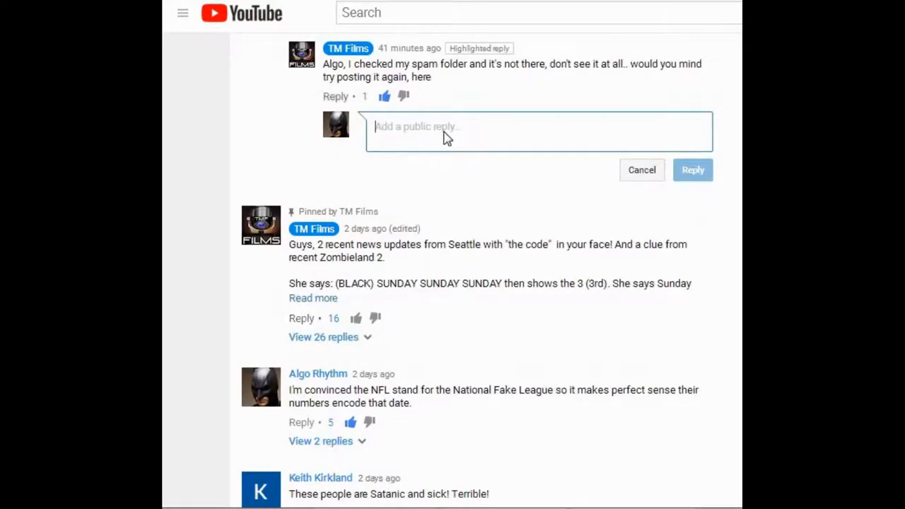
- Reply to TM Films with the pasted discord redirect link followed by "here it is"
right_click(448, 131)
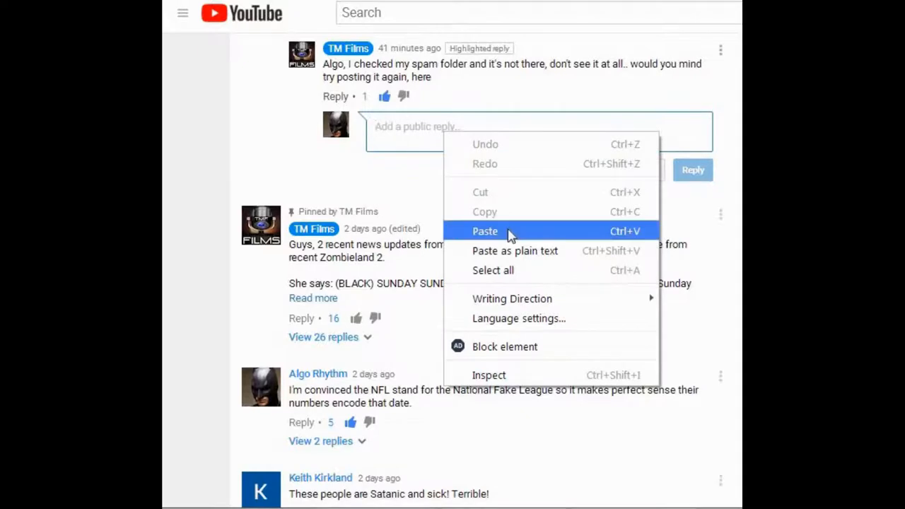
left_click(485, 231)
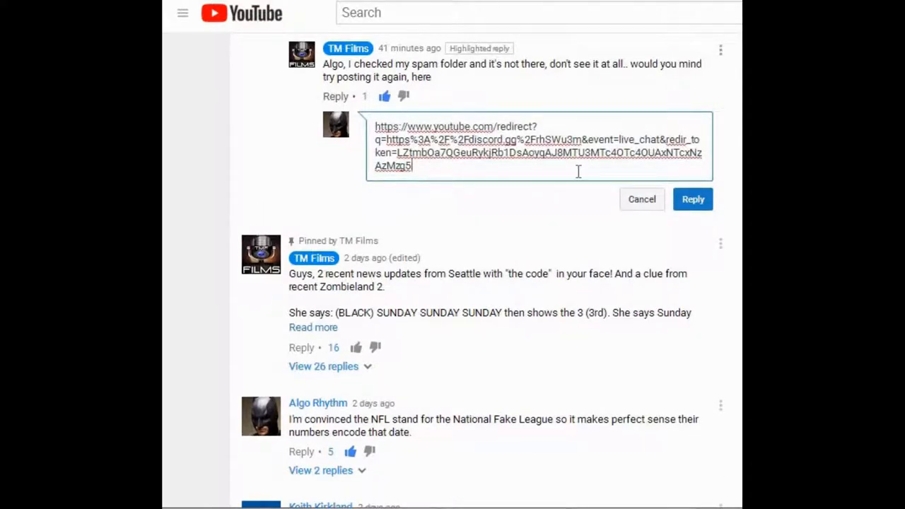
type("here it is")
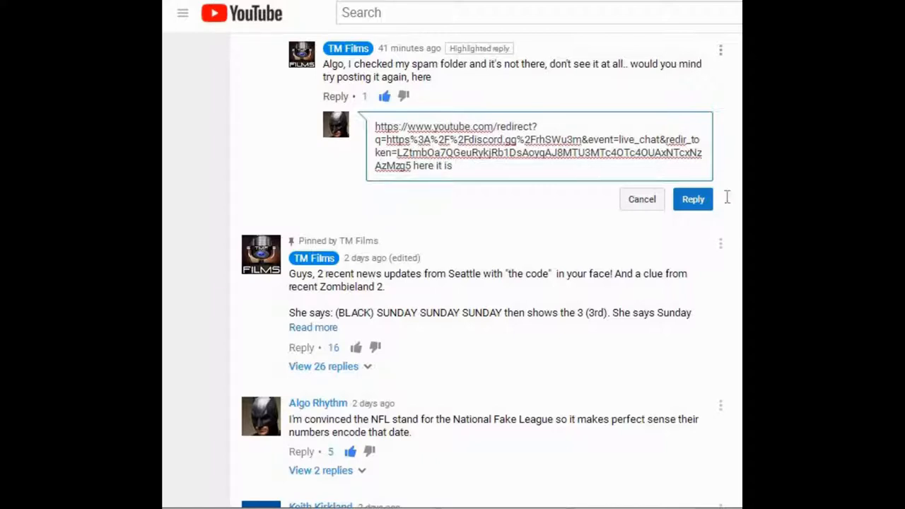
left_click(692, 199)
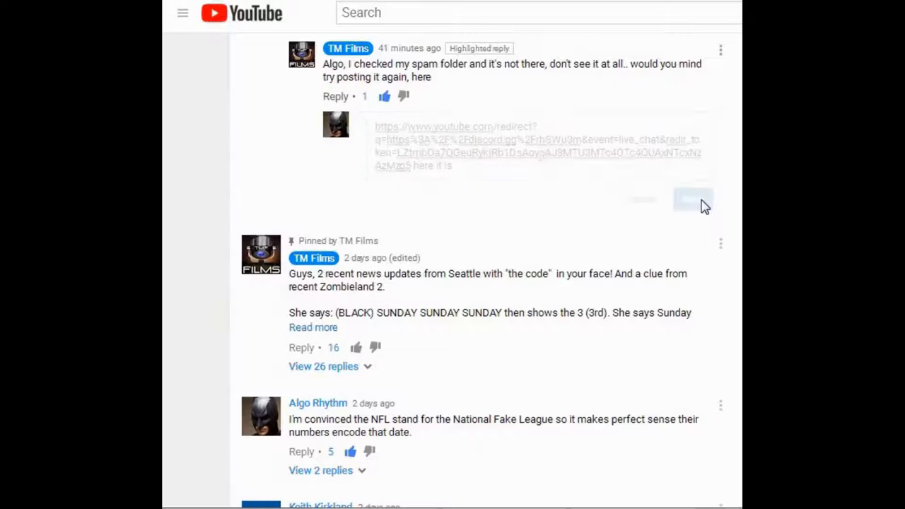
left_click(693, 200)
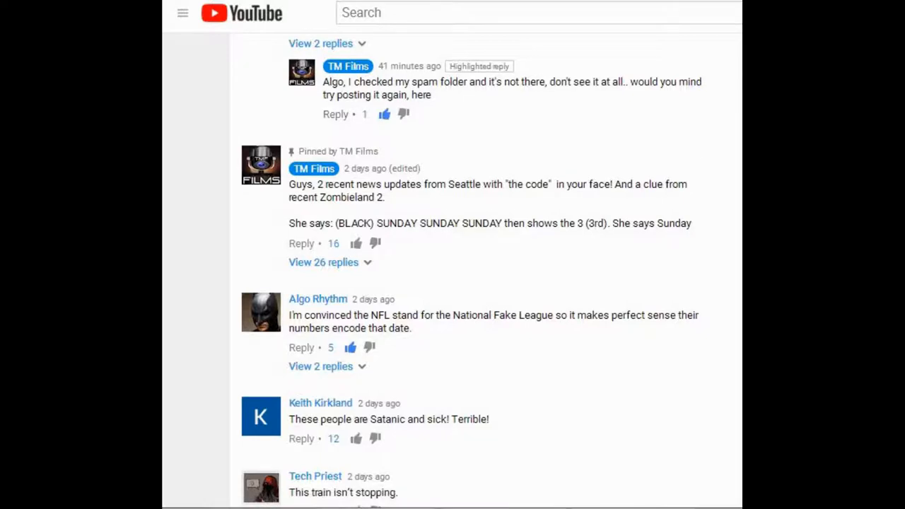
- Dismiss the empty reply box and expand the 2 replies under the top comment
left_click(335, 113)
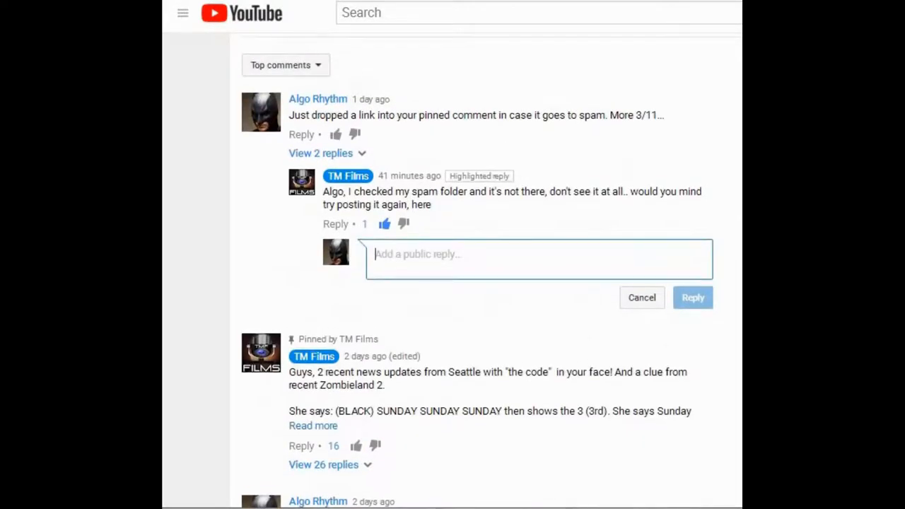
left_click(320, 154)
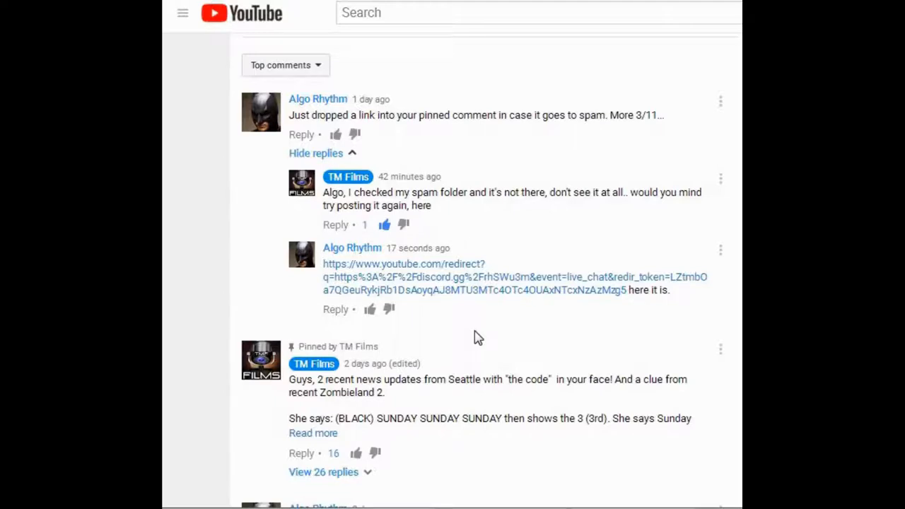
- Edit Algo Rhythm's top comment to append the redirect link and save it
left_click(720, 101)
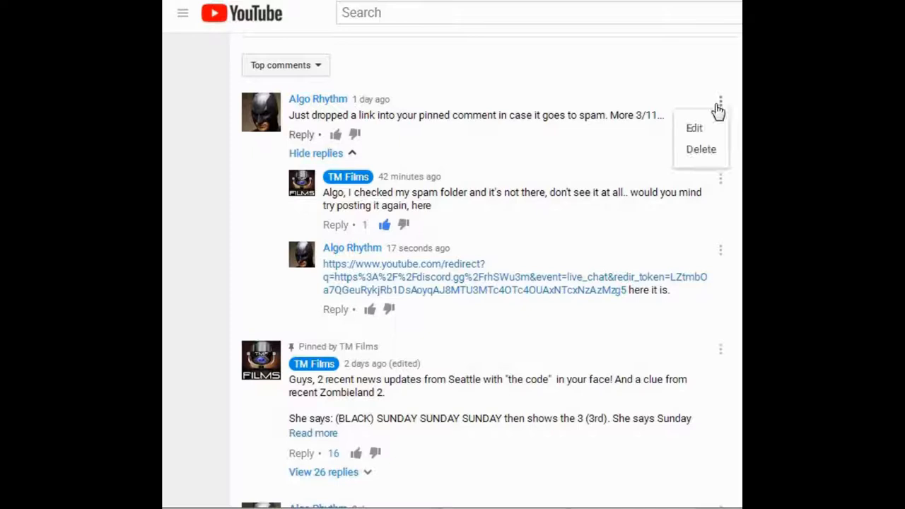
left_click(693, 128)
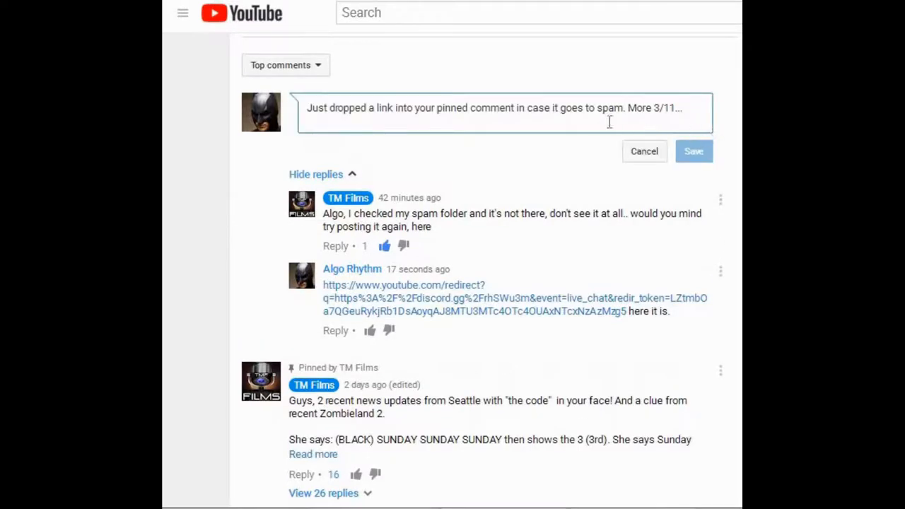
right_click(601, 107)
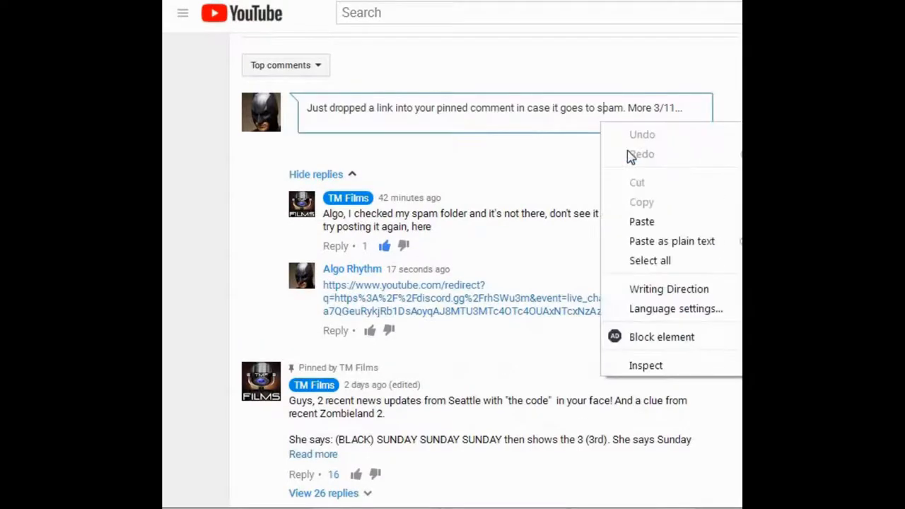
left_click(641, 221)
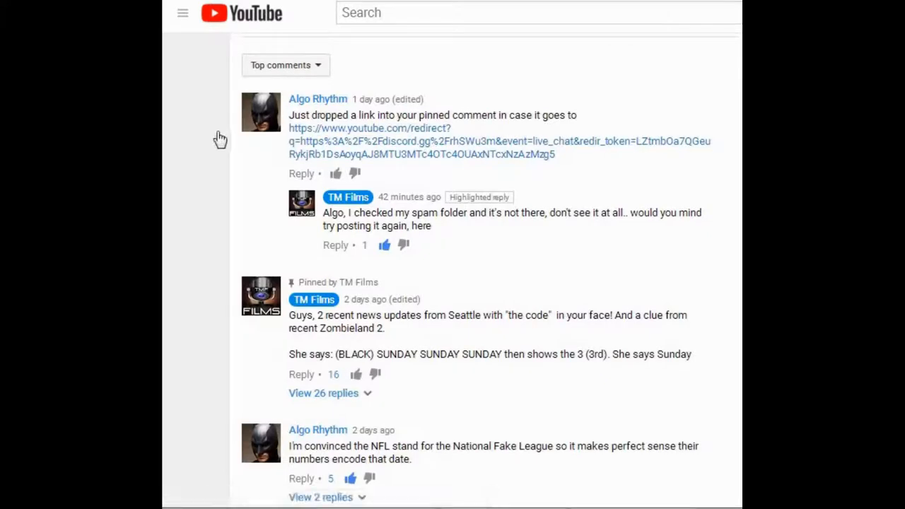
mouse_move(420, 293)
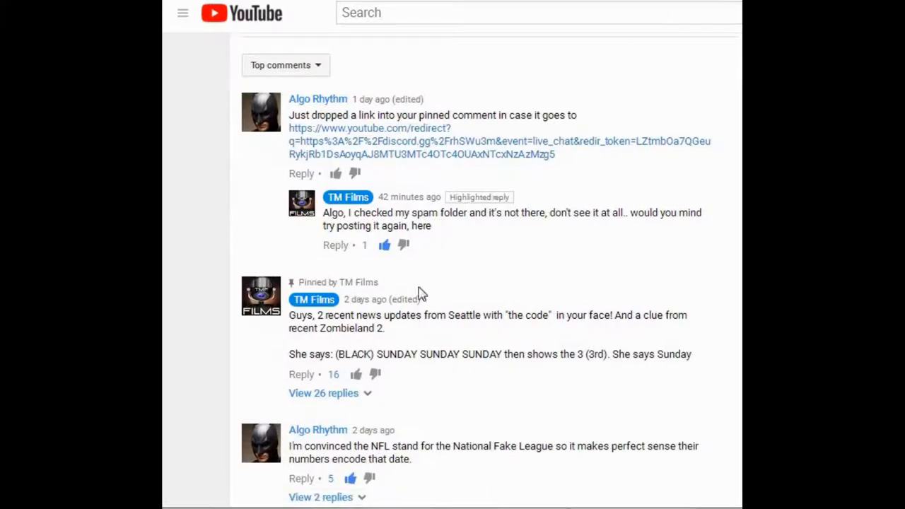
- Discard the old reply draft and start a new reply under TM Films' request
left_click(335, 244)
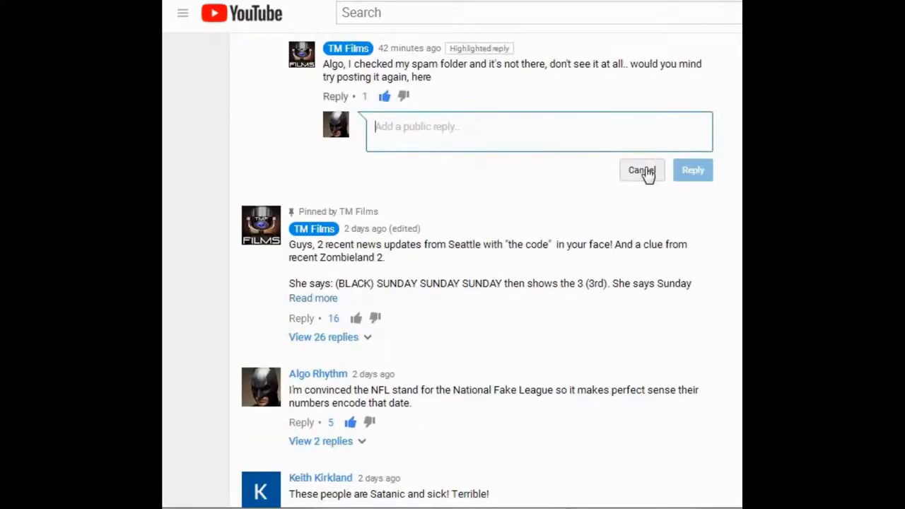
left_click(642, 170)
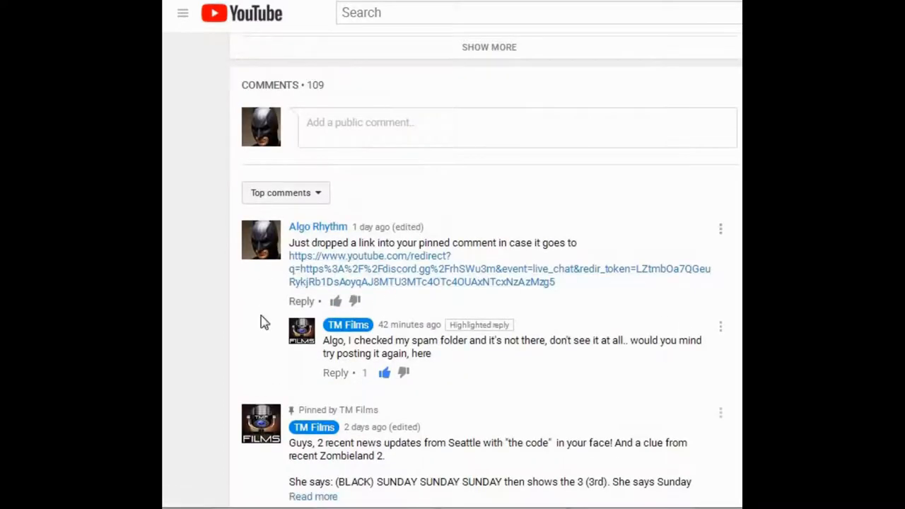
mouse_move(469, 399)
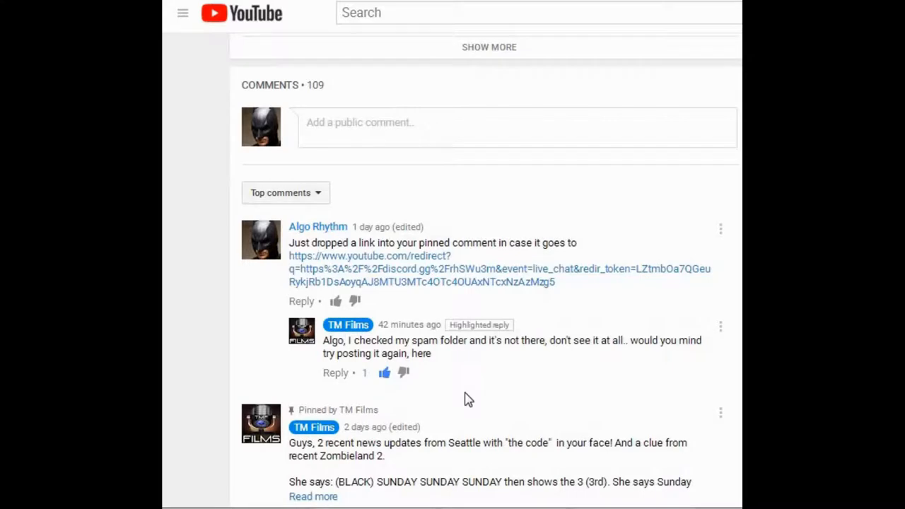
mouse_move(335, 404)
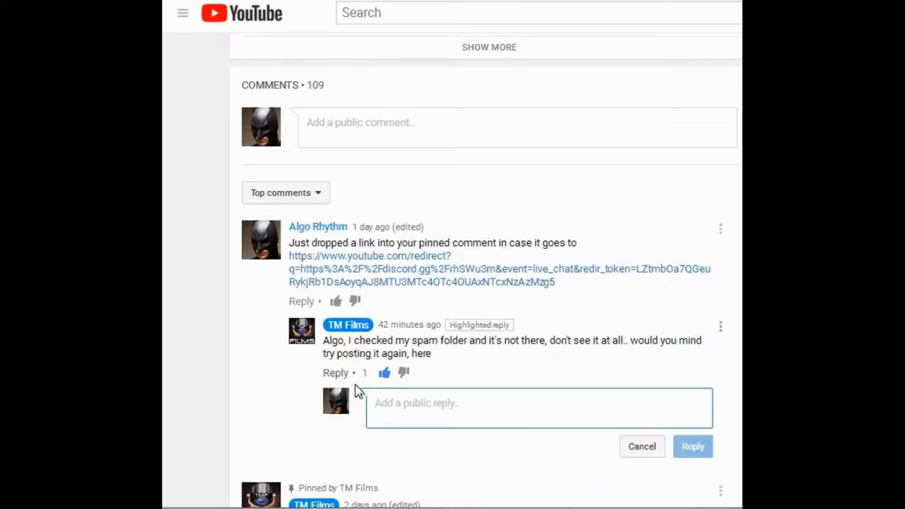
- Reply "Did you get it?" to TM Films
type("Did you get it?")
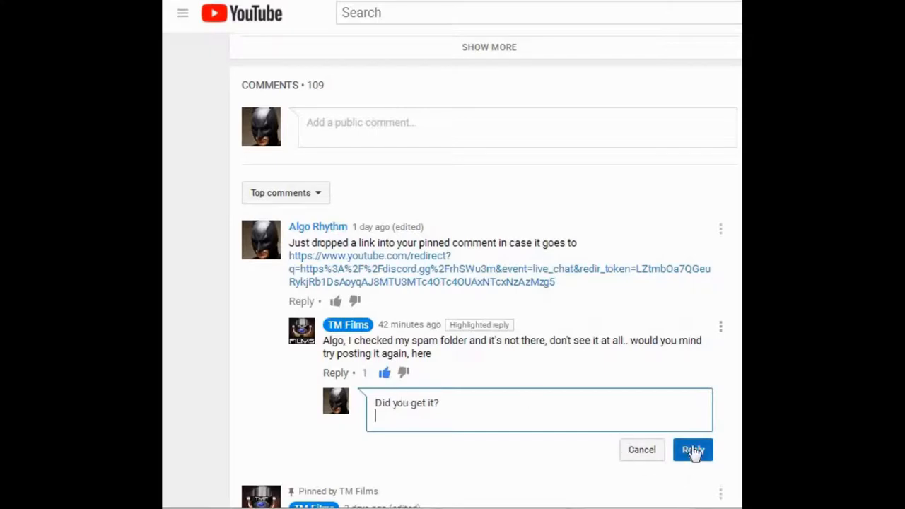
left_click(692, 449)
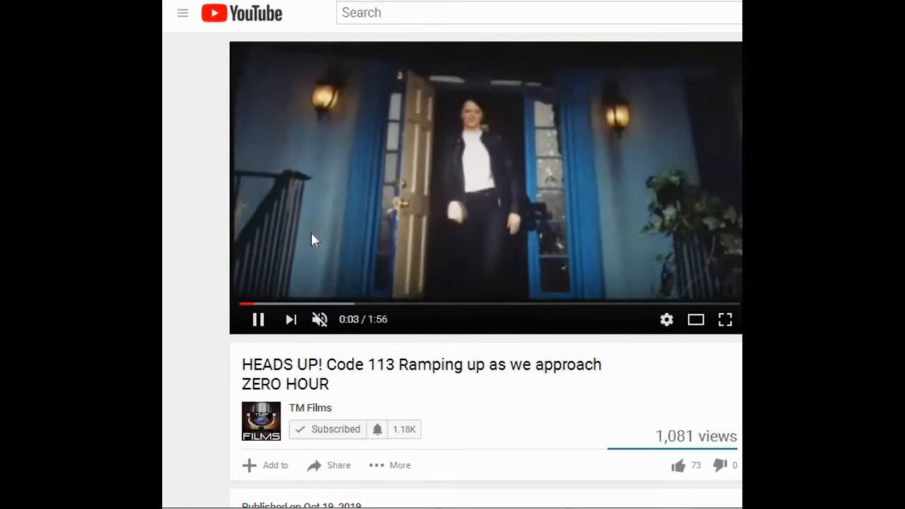
- Pause the video and scroll down to the comments, now showing 108 without the link comment
left_click(257, 319)
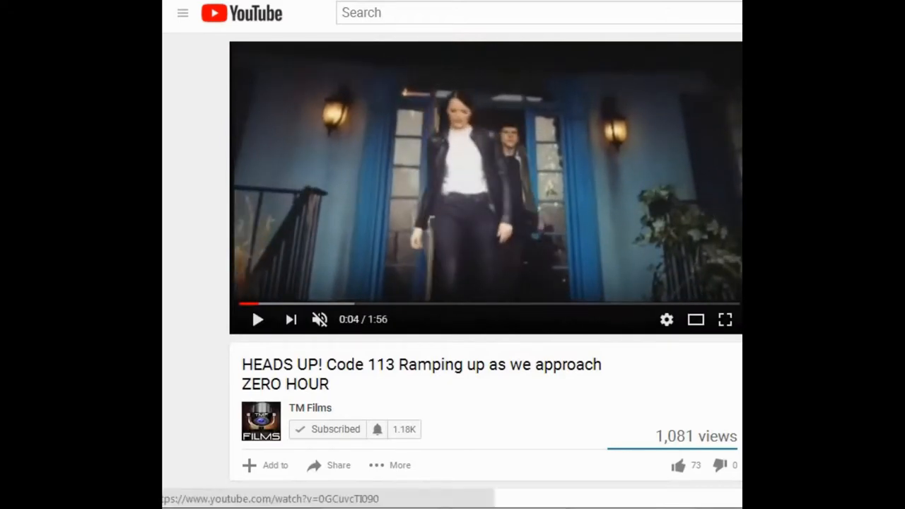
scroll("down", 3)
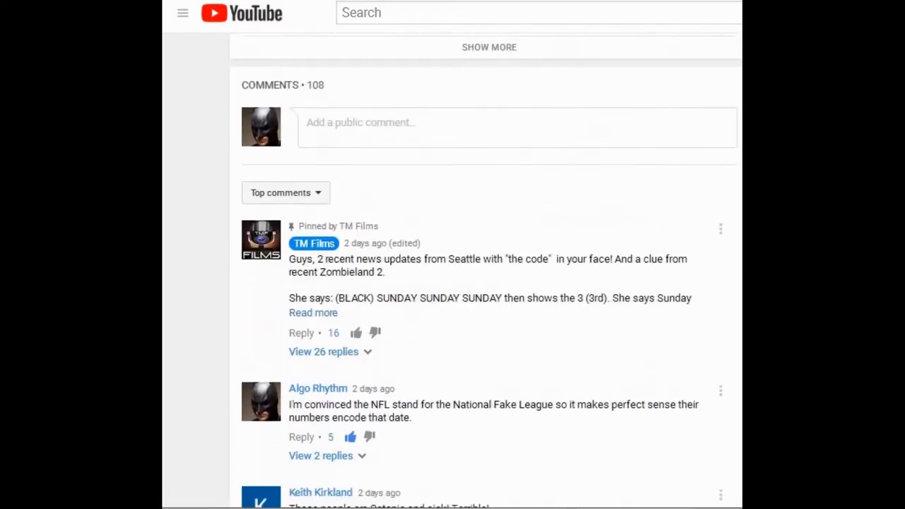
scroll("down", 3)
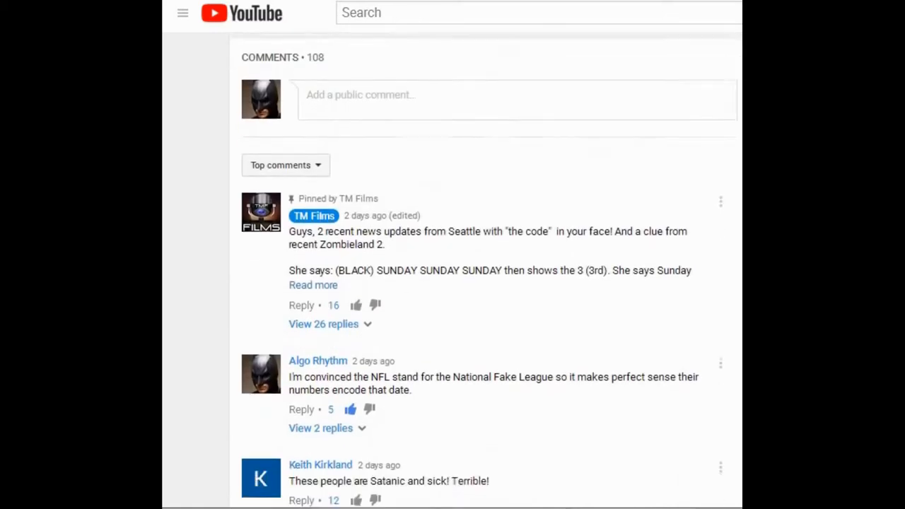
scroll("down", 3)
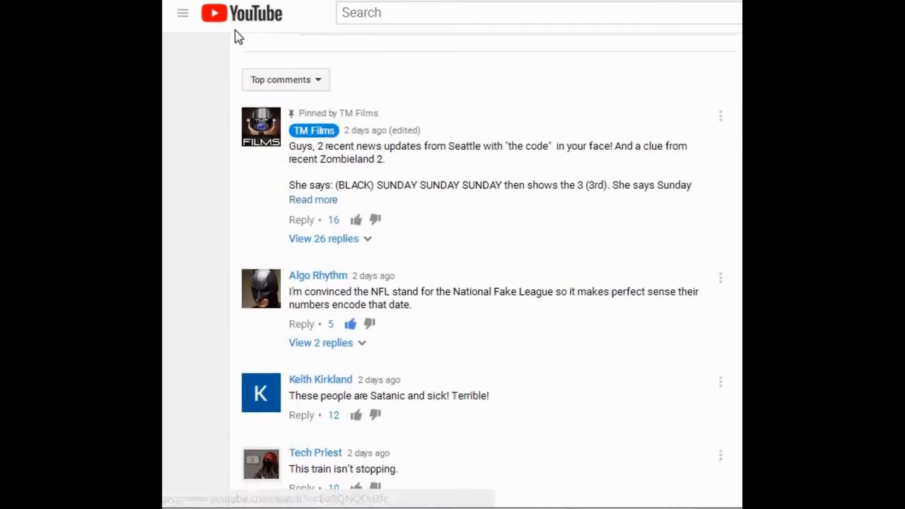